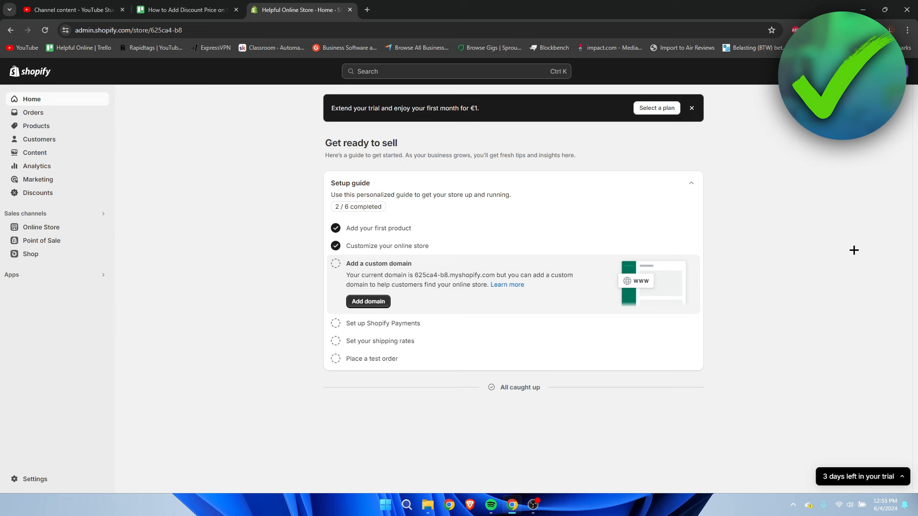
mouse_move(357, 209)
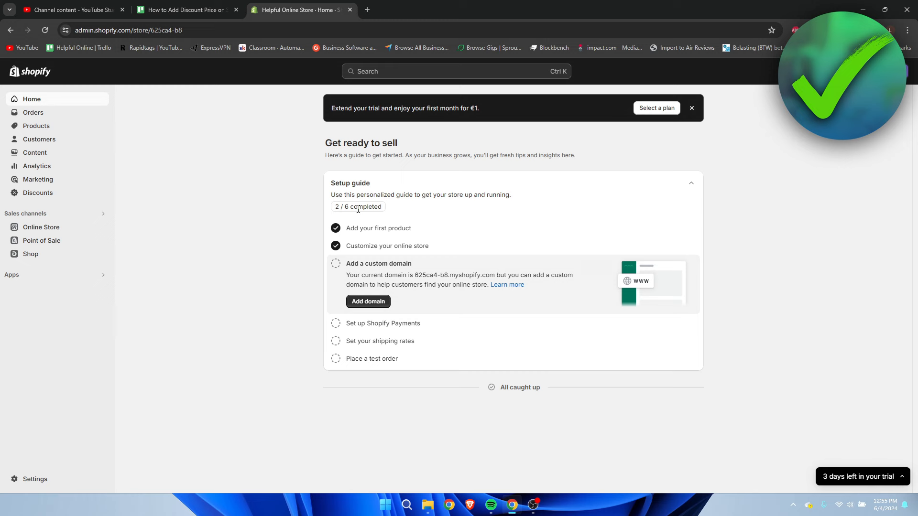
mouse_move(37, 126)
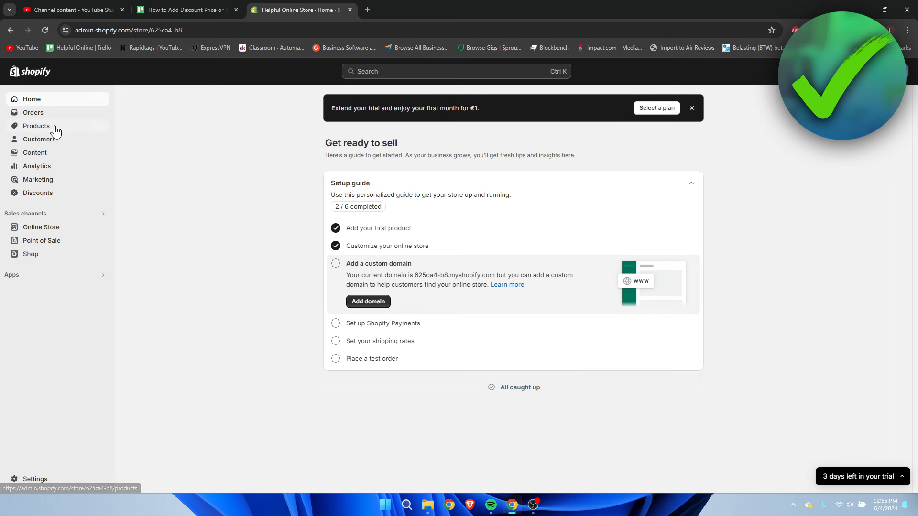
mouse_move(53, 130)
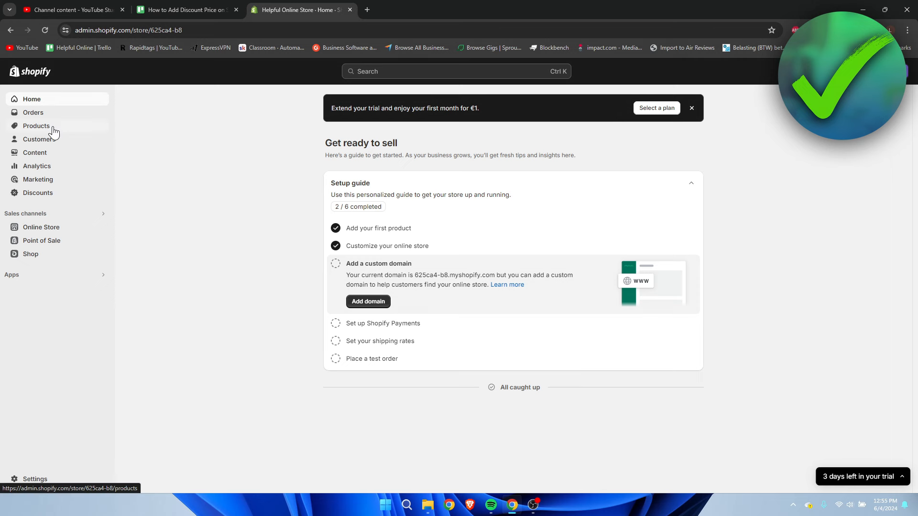
Open the Black T-Shirt product from the Products list
click(36, 126)
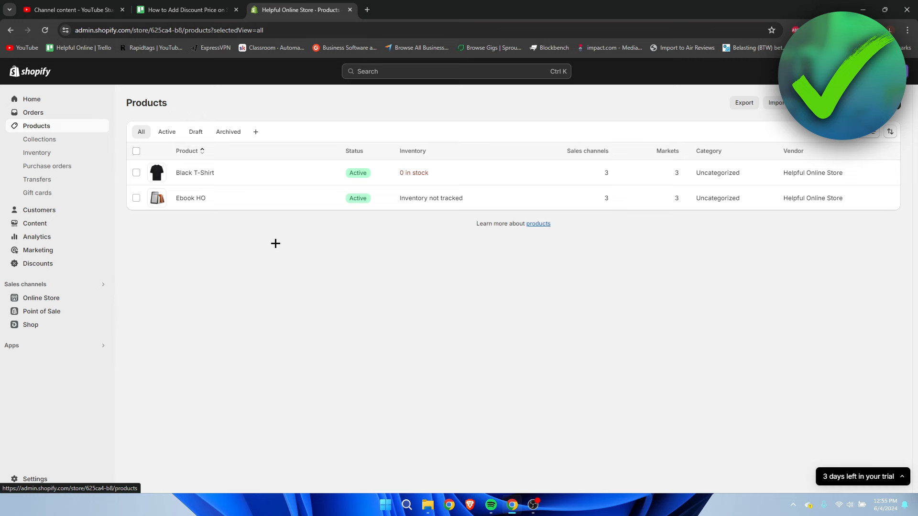
mouse_move(195, 176)
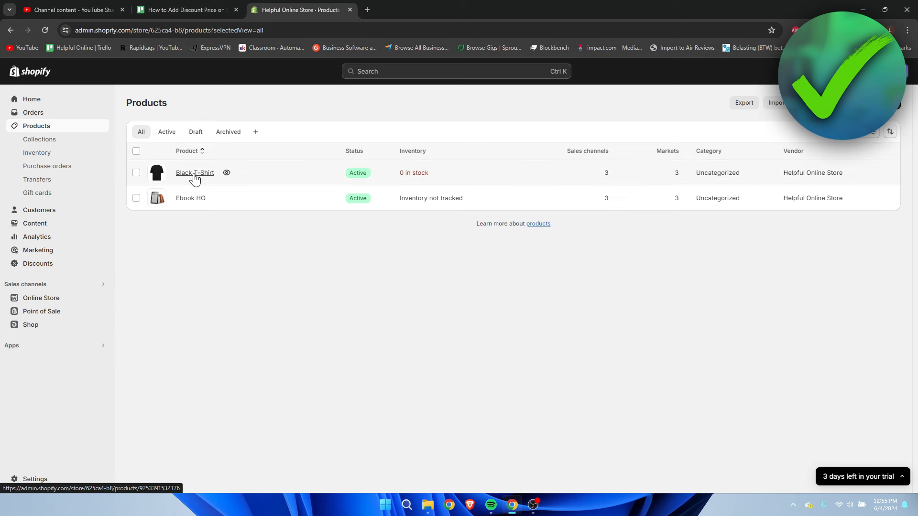
click(195, 172)
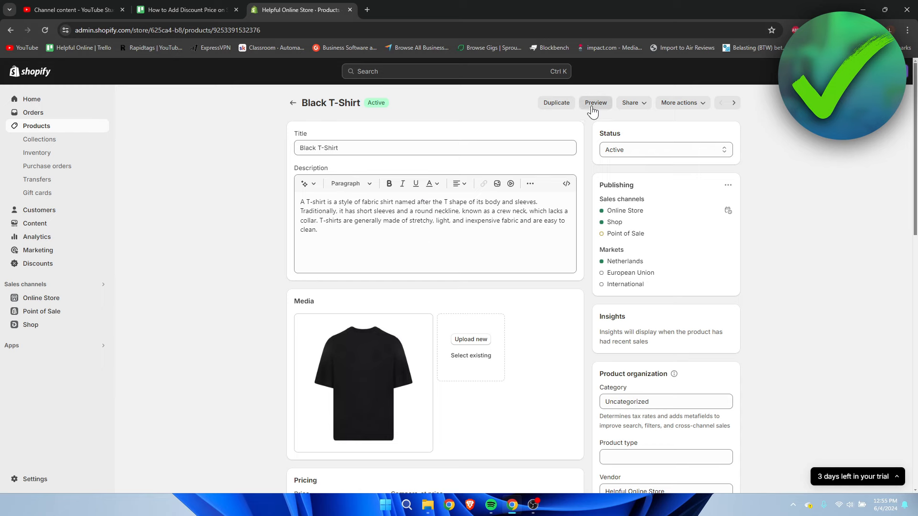
Preview the Black T-Shirt on the storefront, showing €19,99 and sold out
click(595, 103)
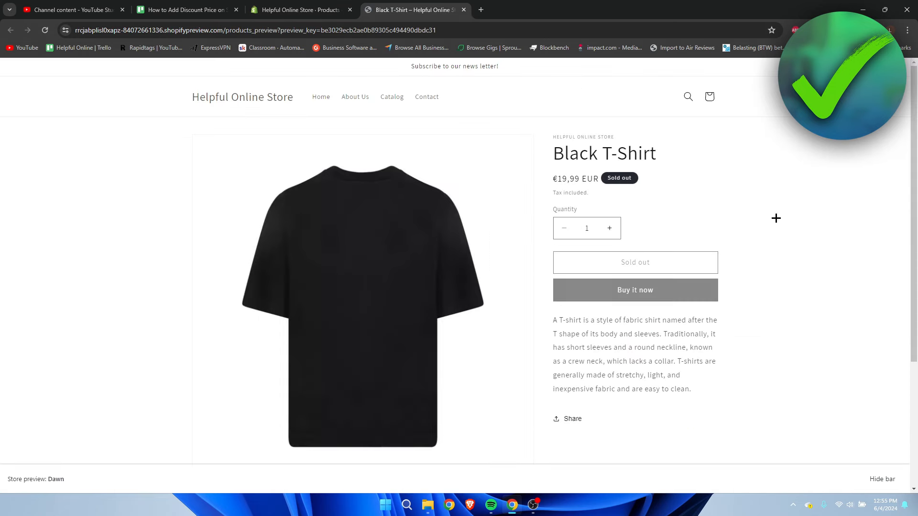
mouse_move(611, 215)
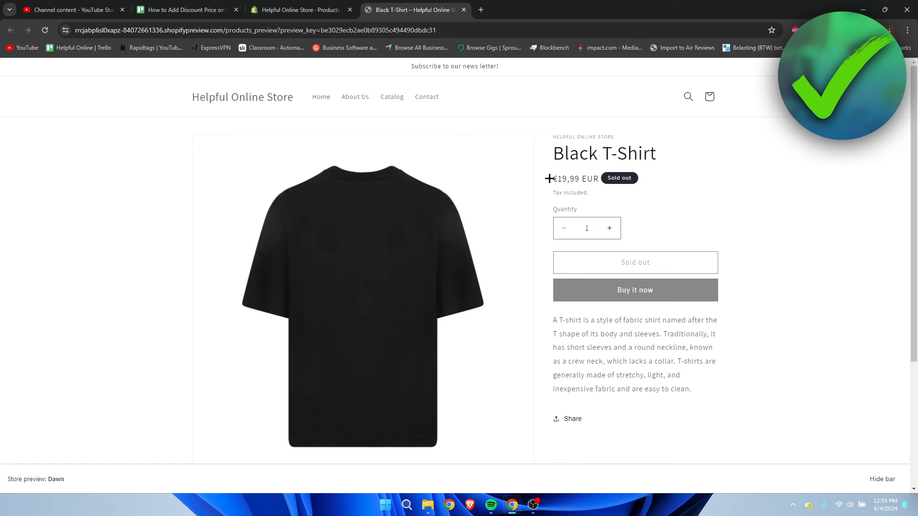
drag(550, 179, 603, 178)
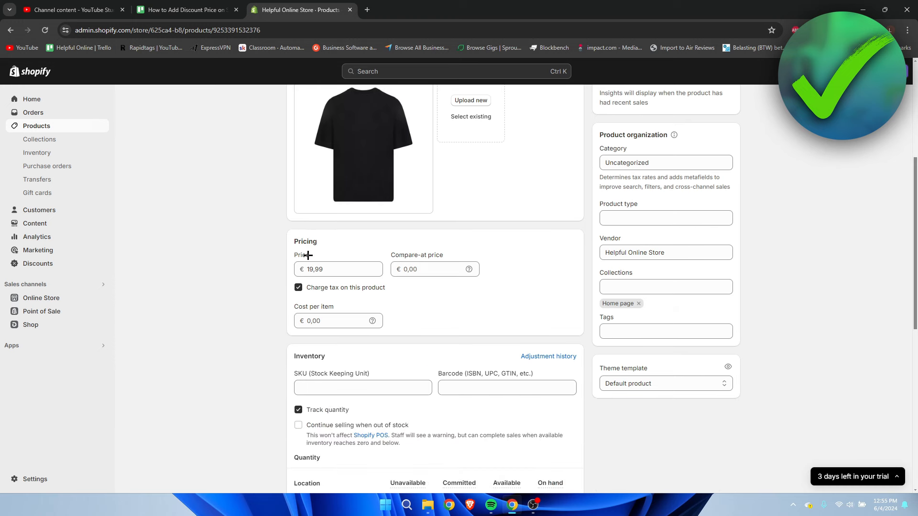
Change the Black T-Shirt's price to 14,99
double_click(301, 255)
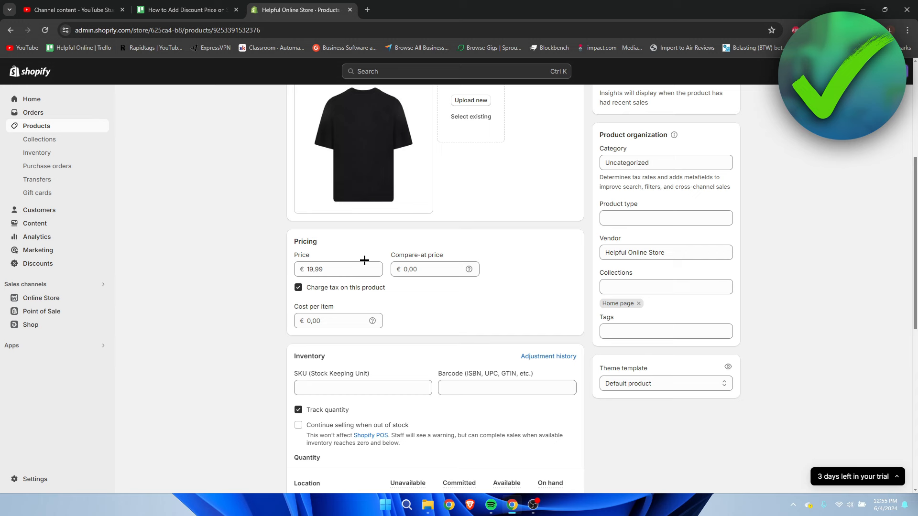
click(338, 269)
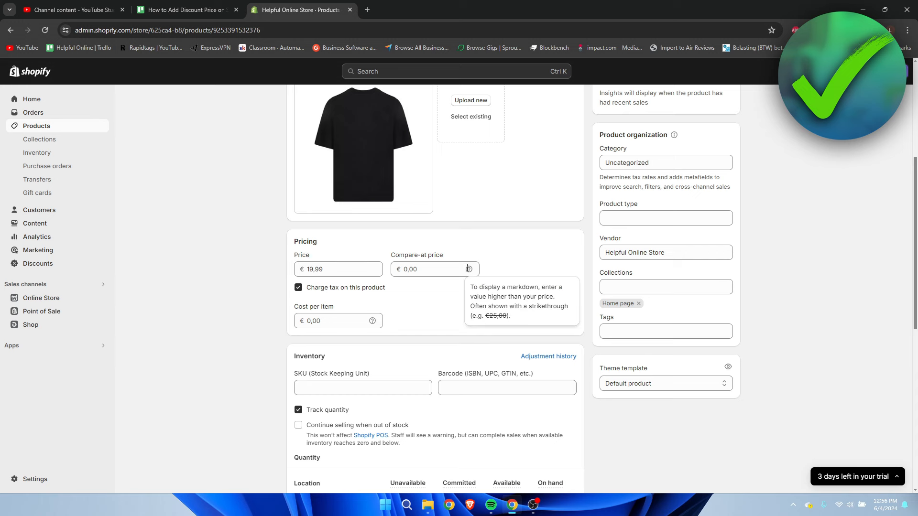
mouse_move(385, 292)
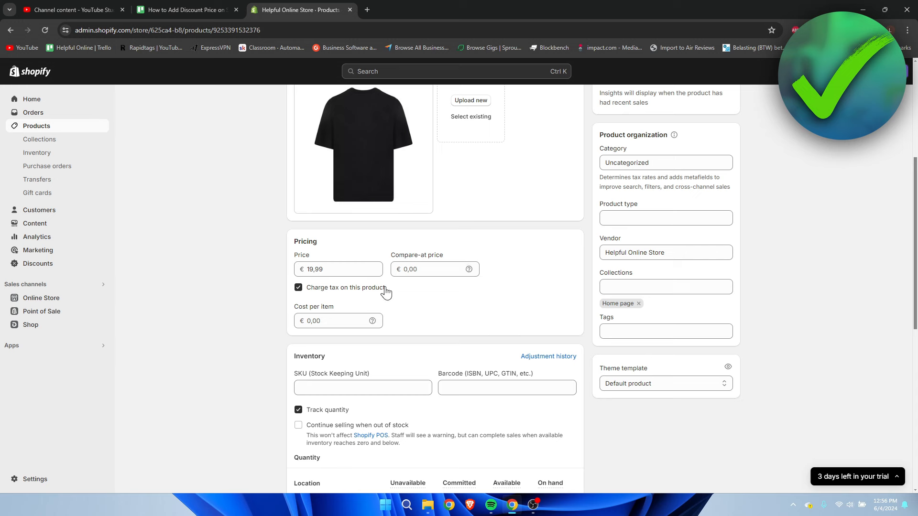
click(435, 269)
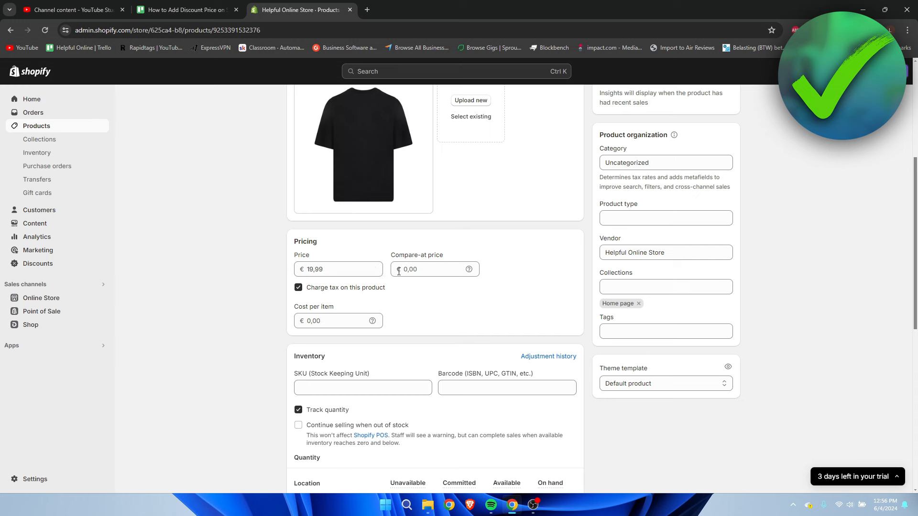
click(338, 269)
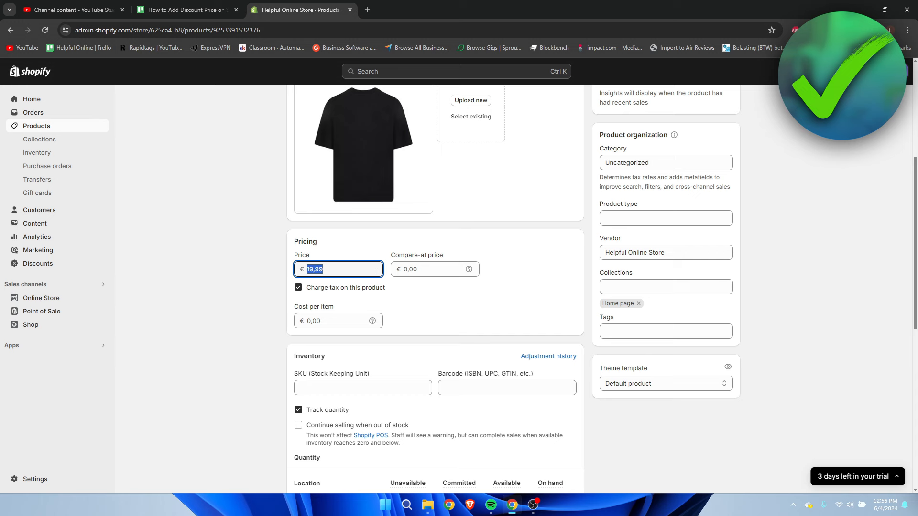
text(14)
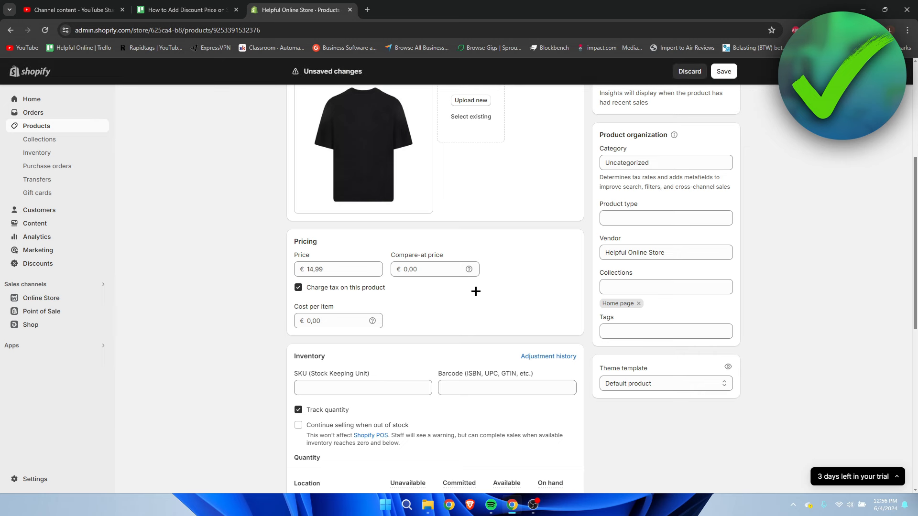
click(428, 269)
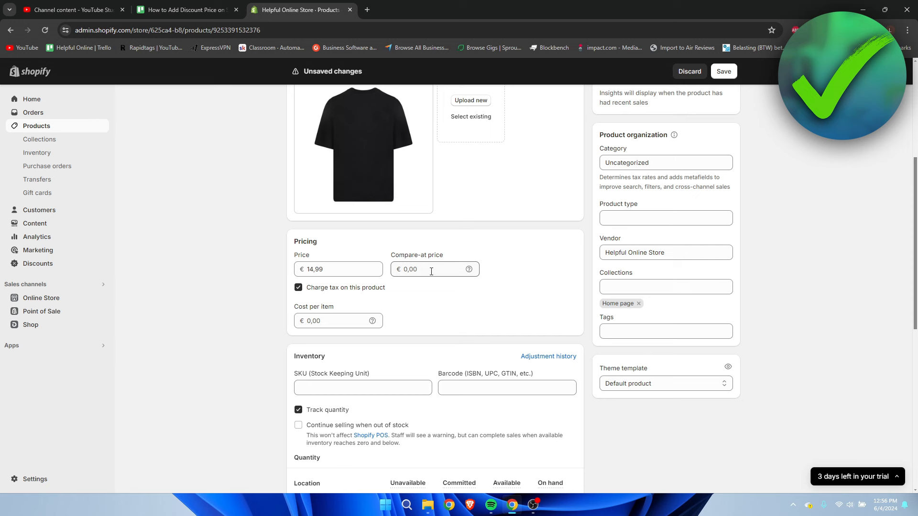
Set the compare-at price to 19,99, save, and preview the storefront
click(435, 269)
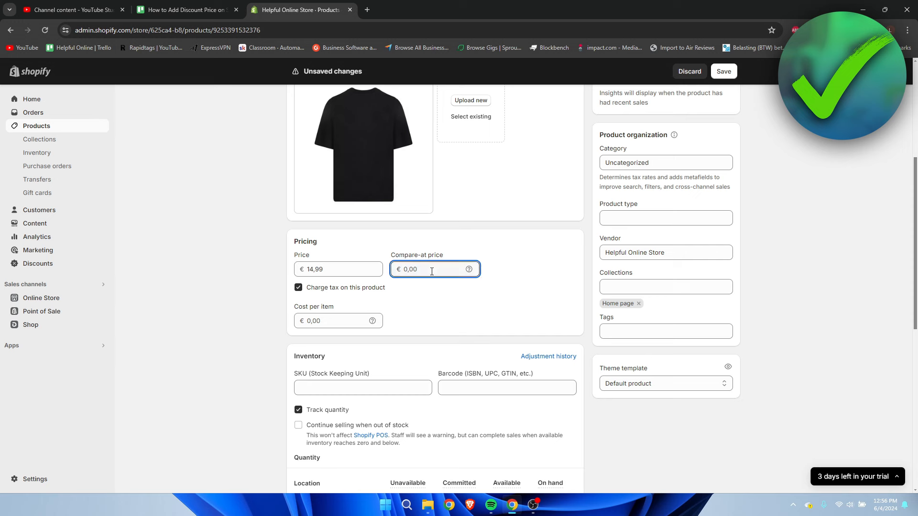
text(19.99)
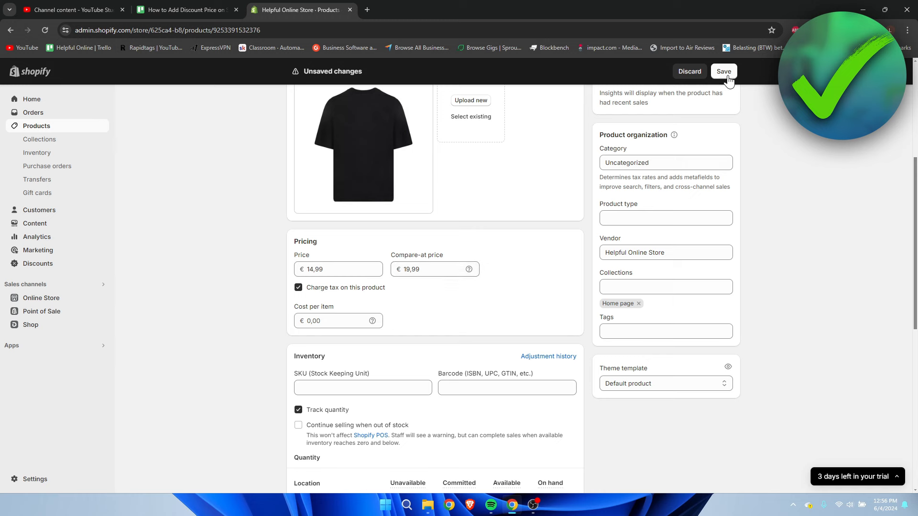
click(723, 71)
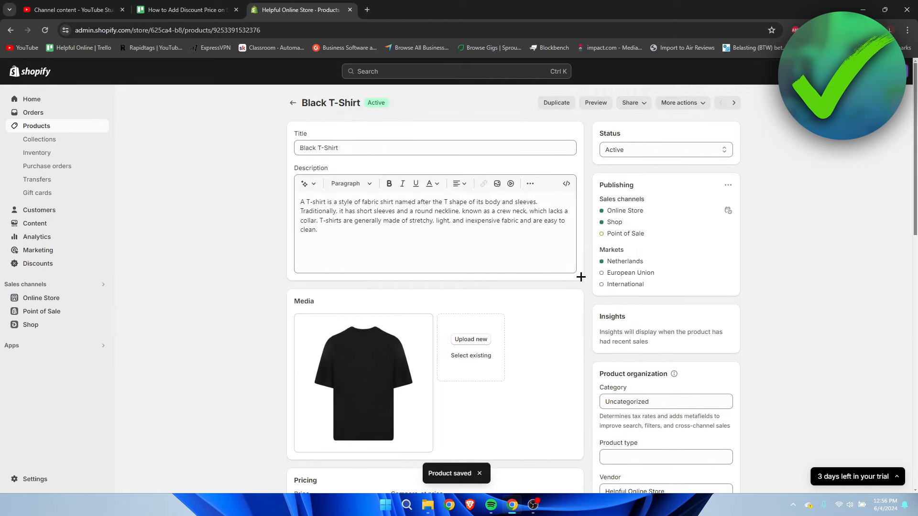
click(594, 103)
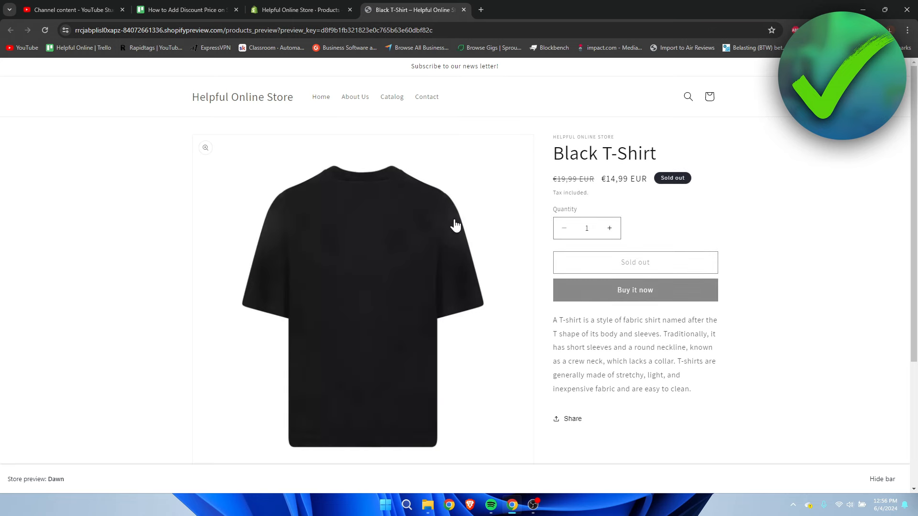
mouse_move(563, 183)
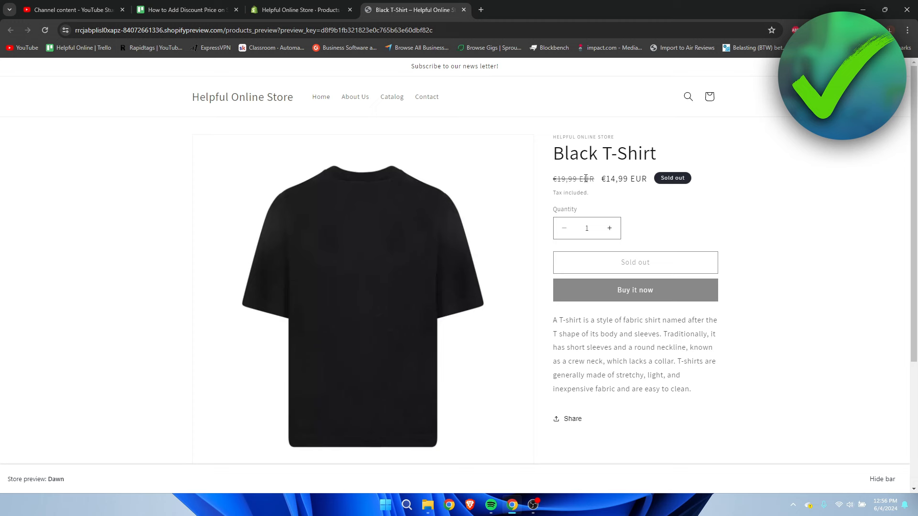
mouse_move(618, 215)
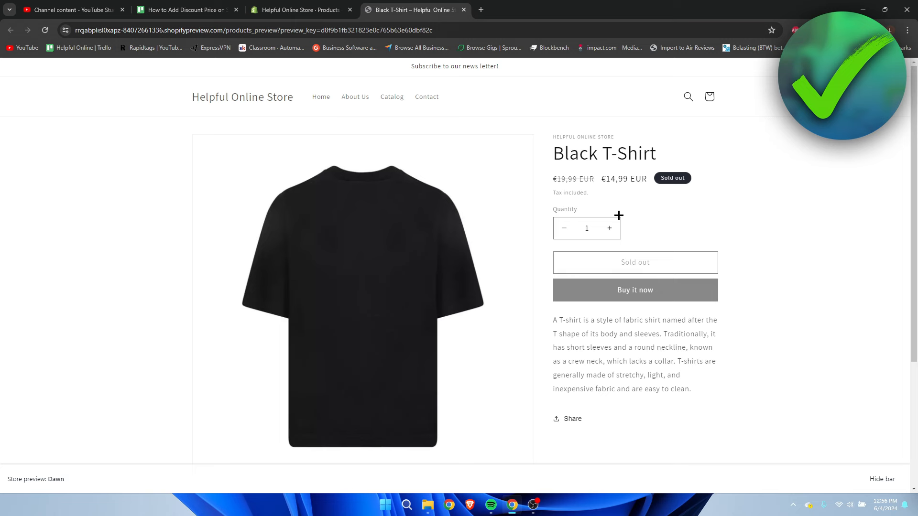
mouse_move(563, 132)
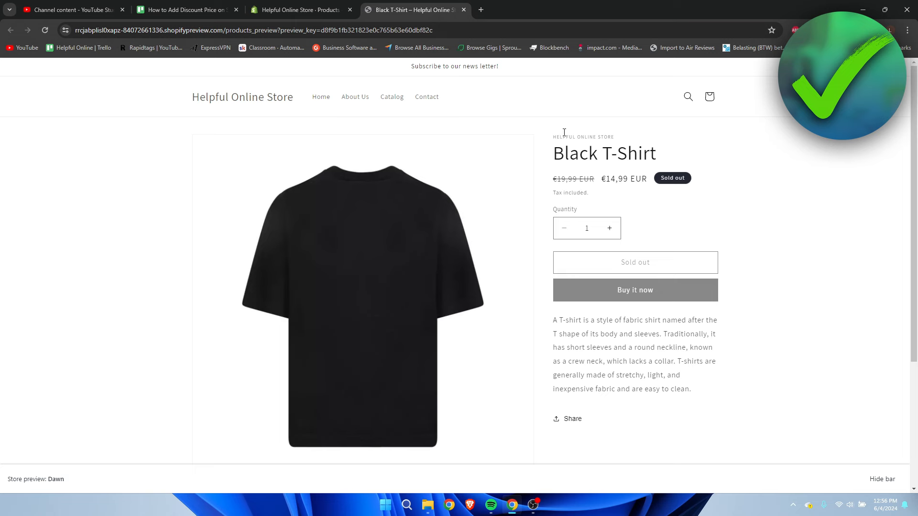
Return to the admin tab after seeing €14,99 beside a struck €19,99
click(295, 10)
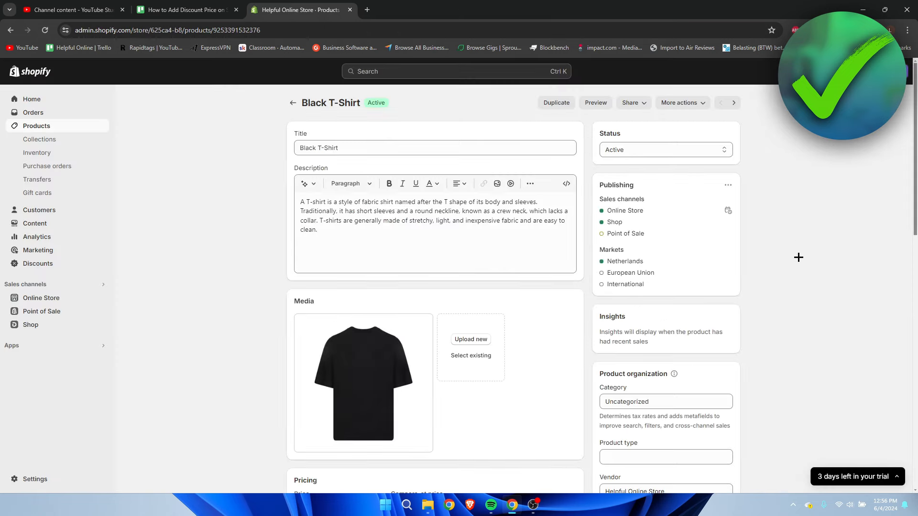
Scroll to the Pricing section and enter 19,99
scroll(down, 3)
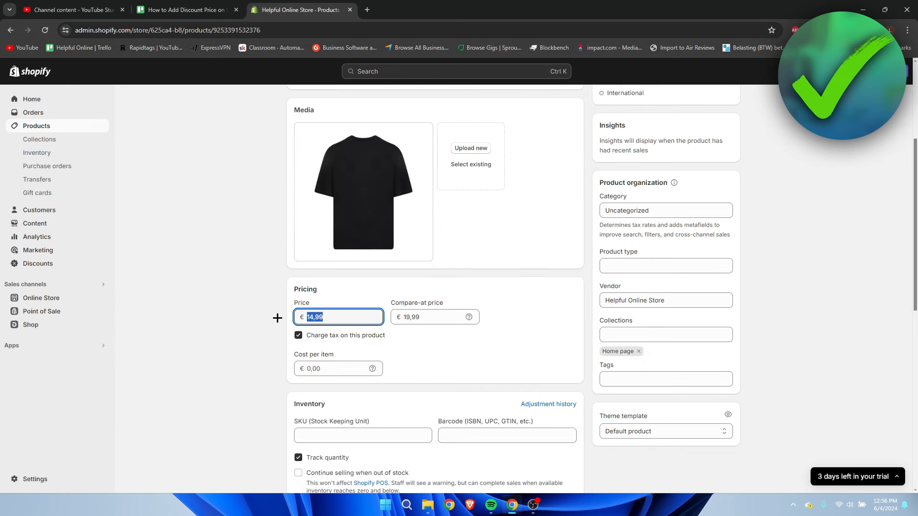
text(19,99)
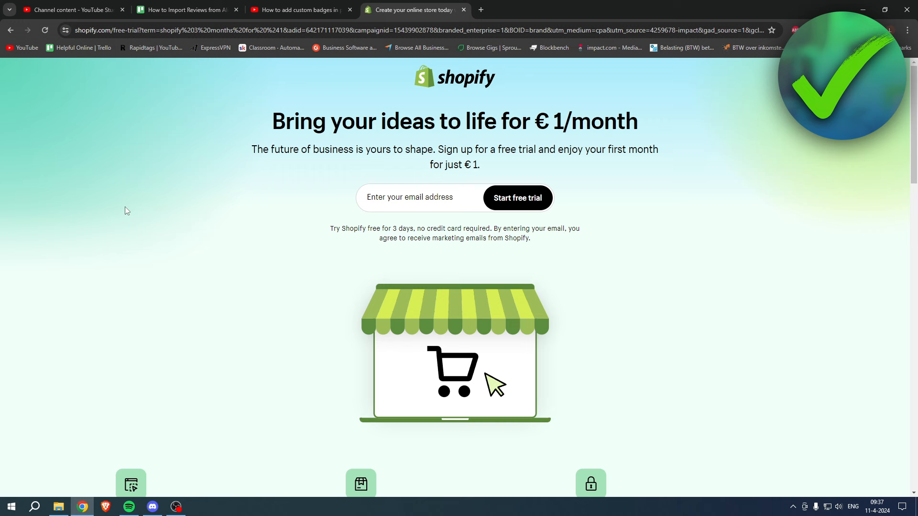
Highlight the 'sign up for a free trial' text on the free-trial page
drag(271, 120, 433, 120)
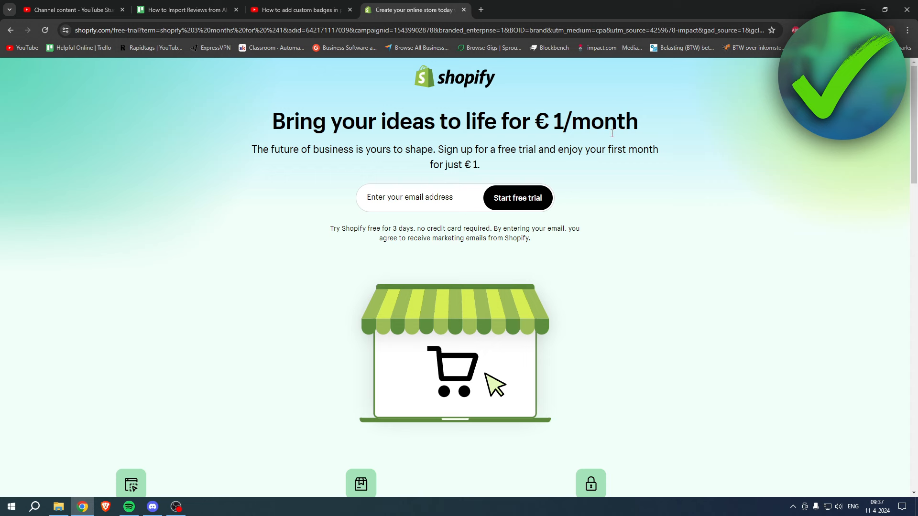
drag(444, 149, 537, 149)
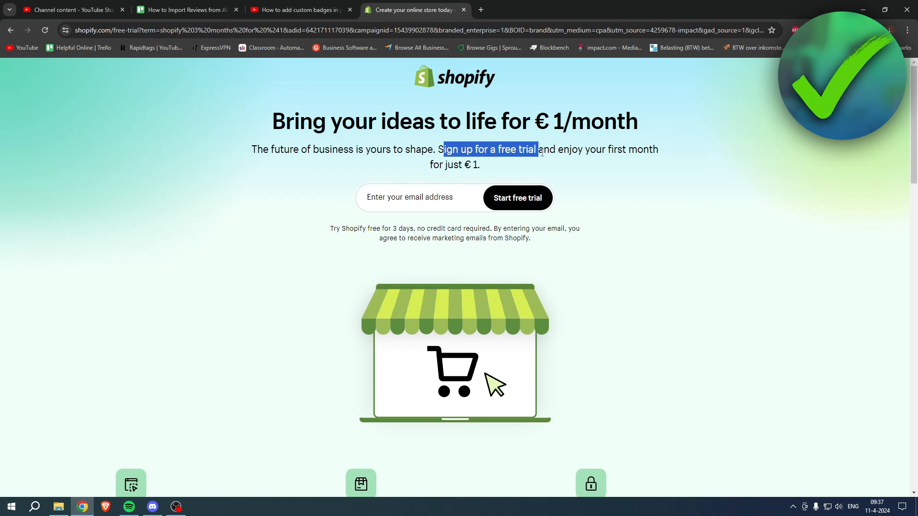
drag(537, 149, 658, 149)
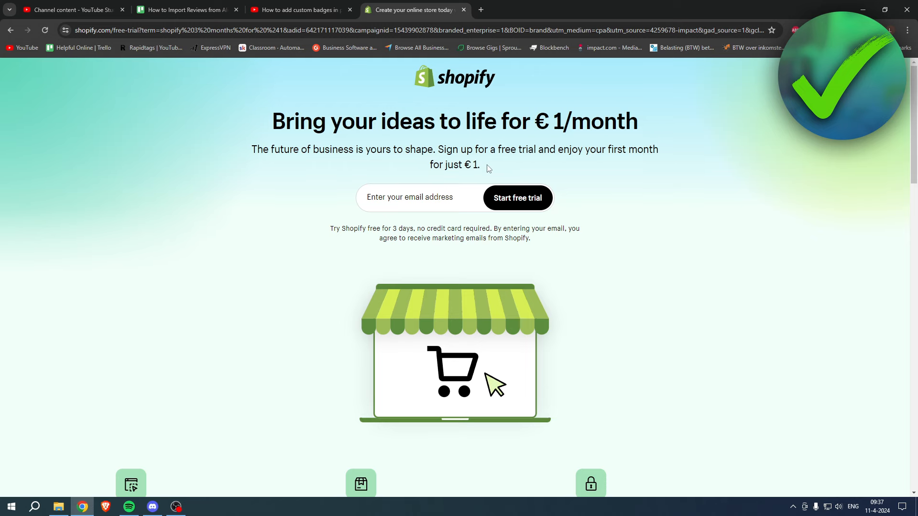
mouse_move(533, 168)
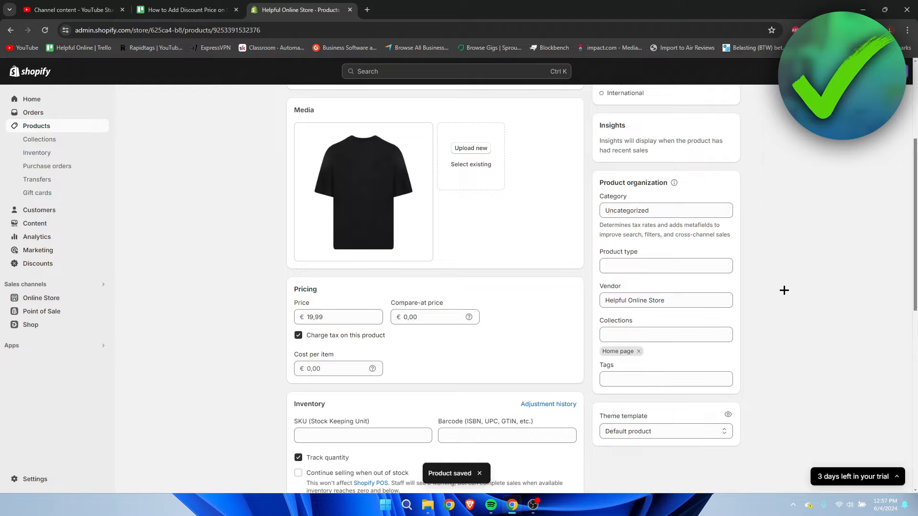
Add a Color option with values Black, Red and Blue, and save the product
scroll(down, 3)
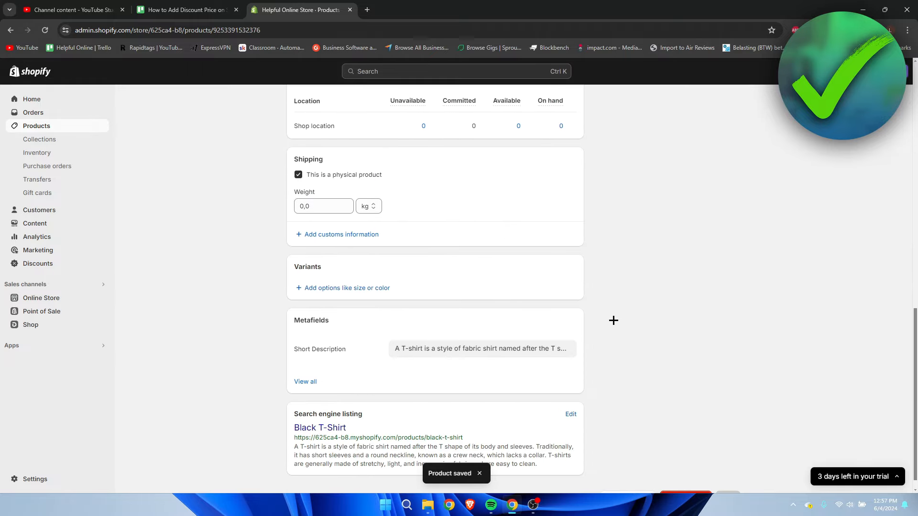
click(347, 288)
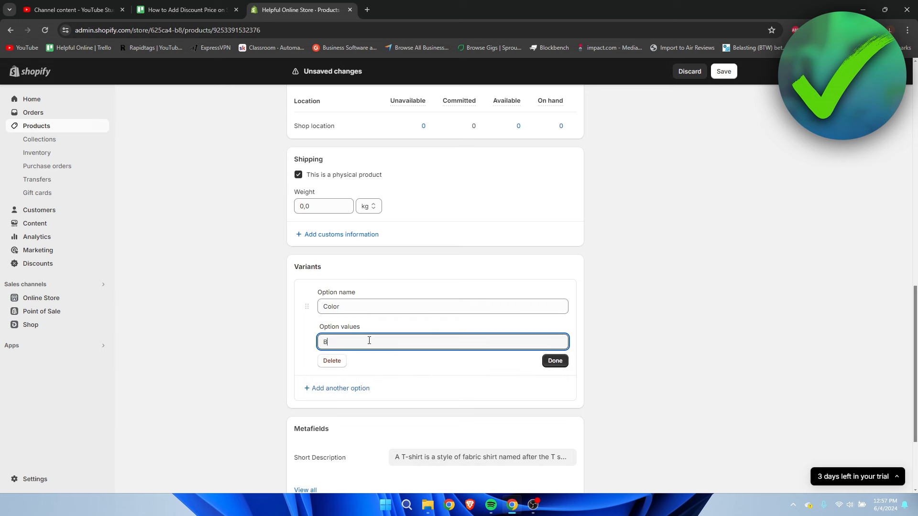
text(Black)
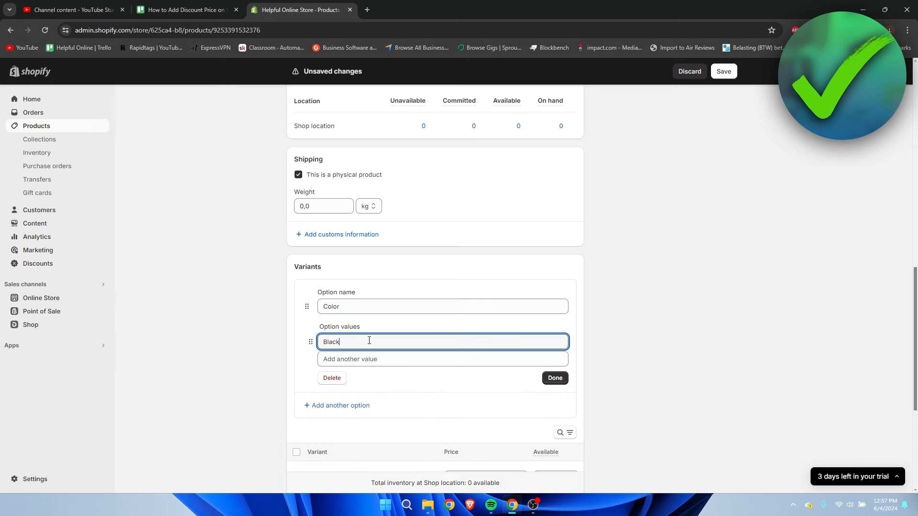
text(Red)
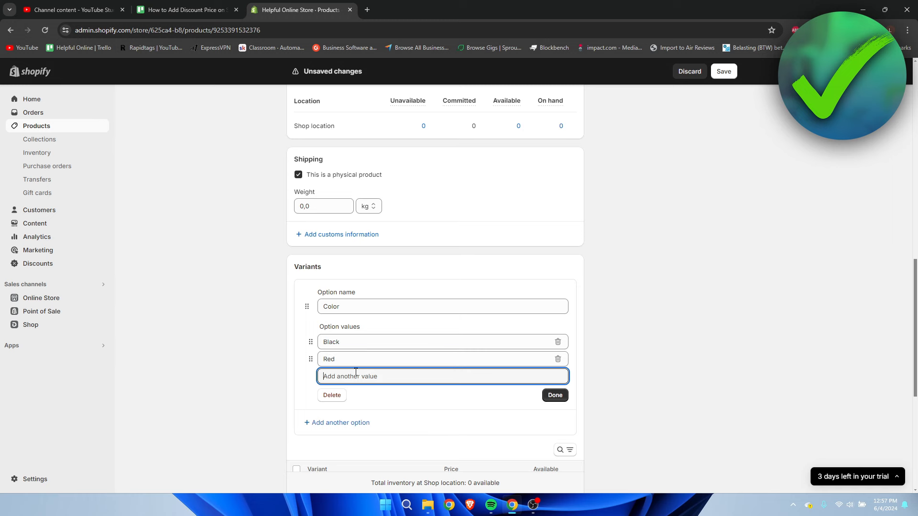
text(Blue)
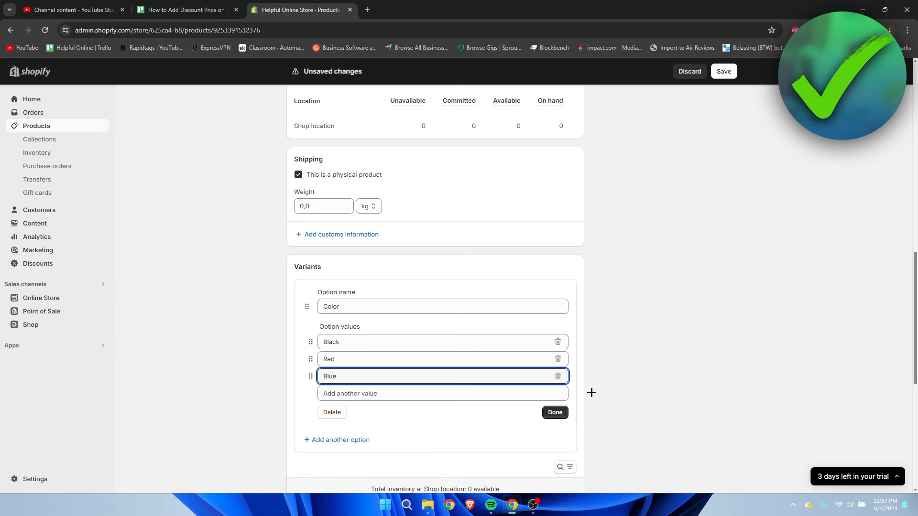
click(553, 412)
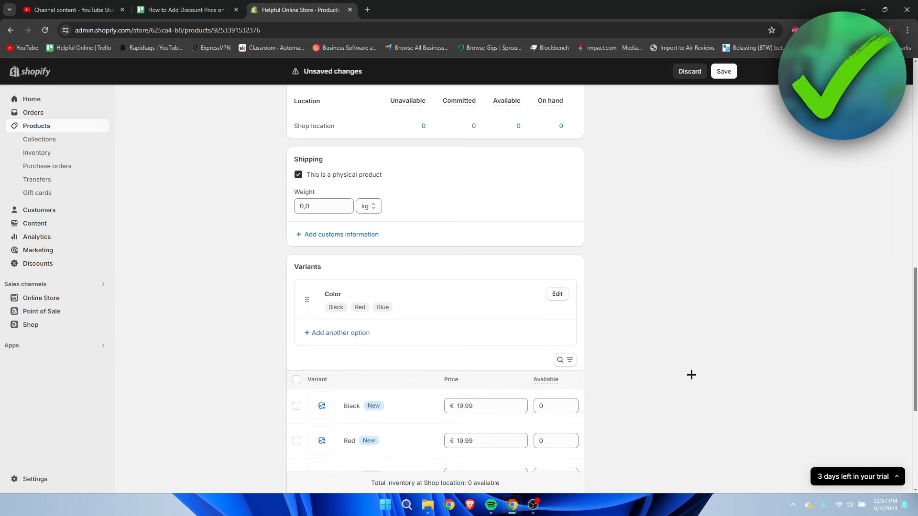
scroll(down, 3)
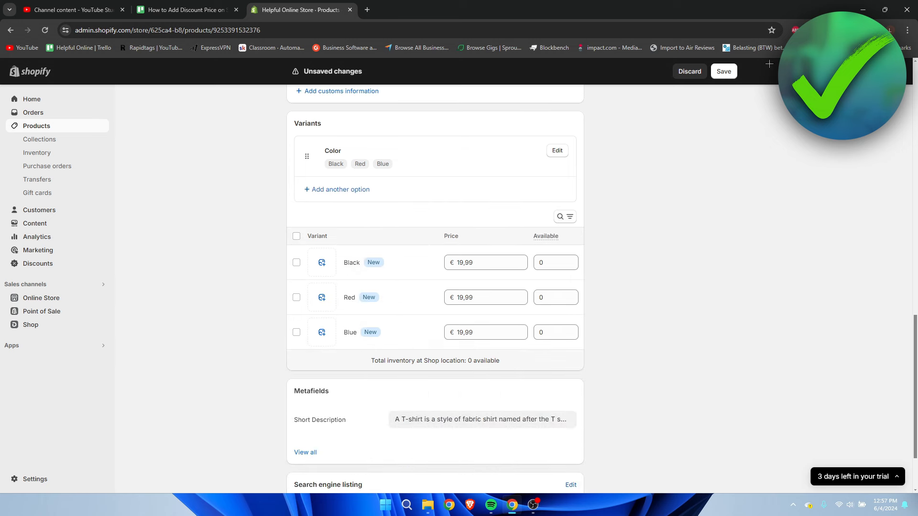
click(723, 71)
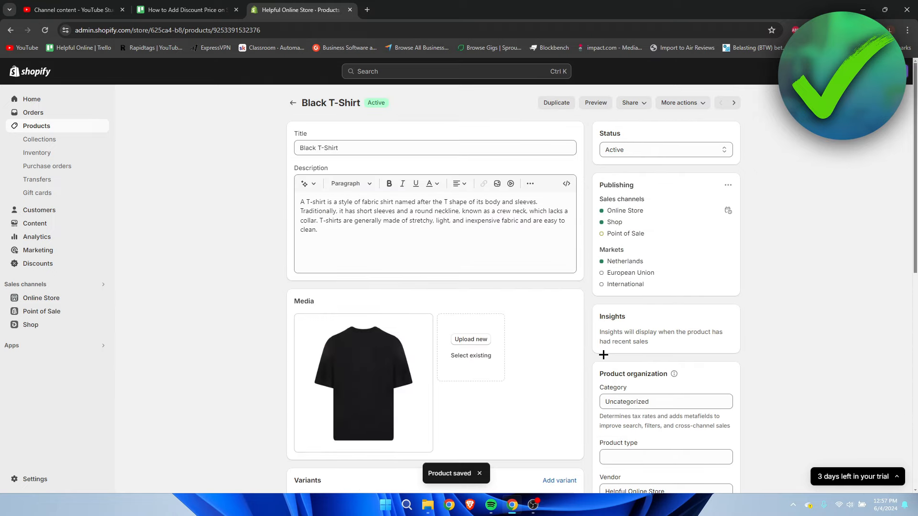
Preview the product, view another colour swatch, then return to the admin page
scroll(down, 3)
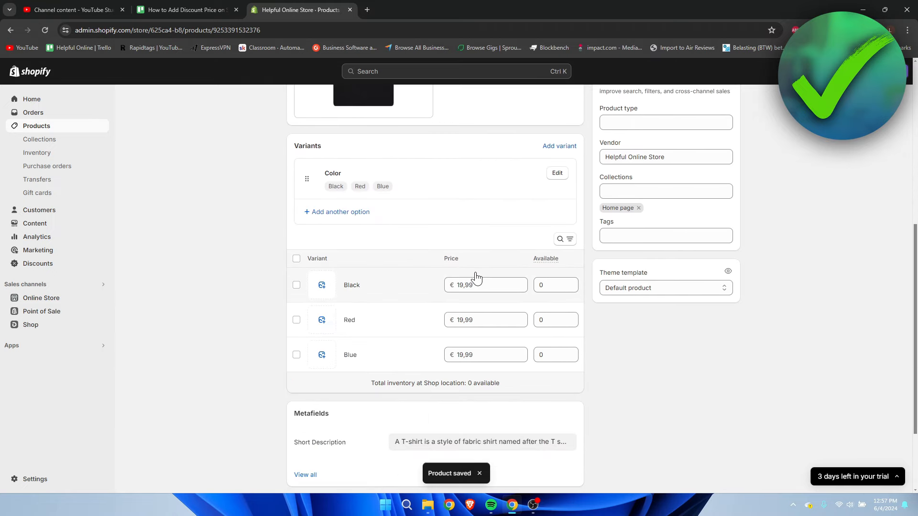
click(485, 285)
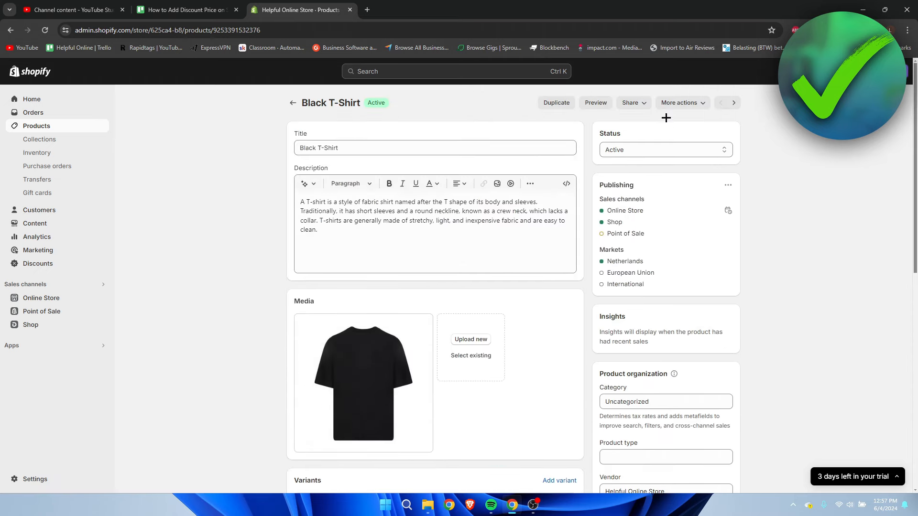
click(594, 102)
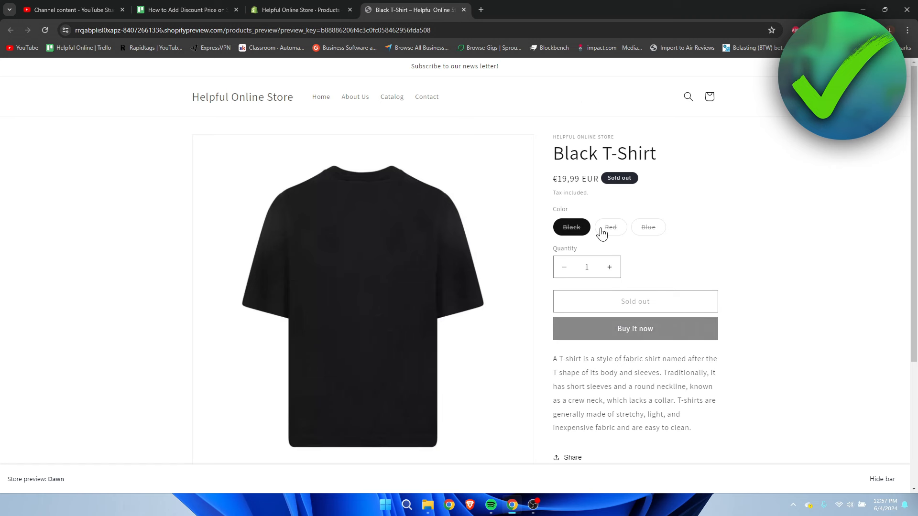
click(648, 227)
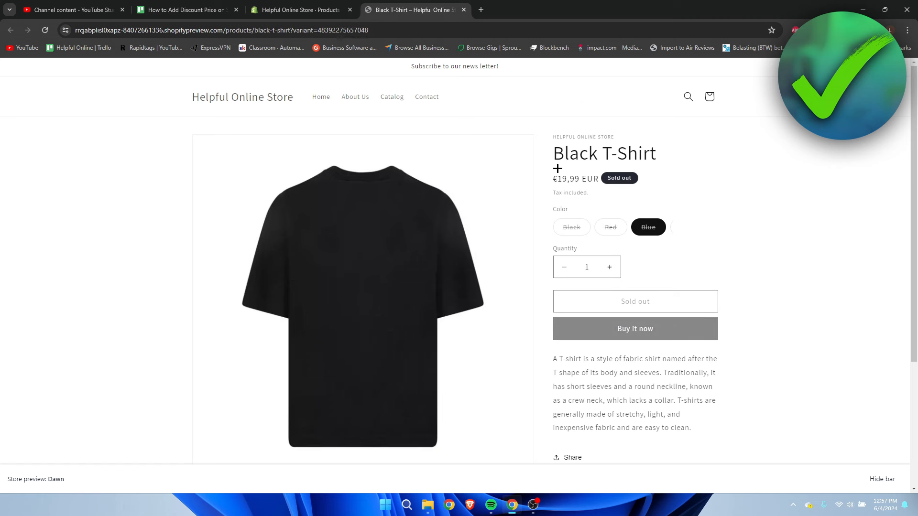
click(571, 227)
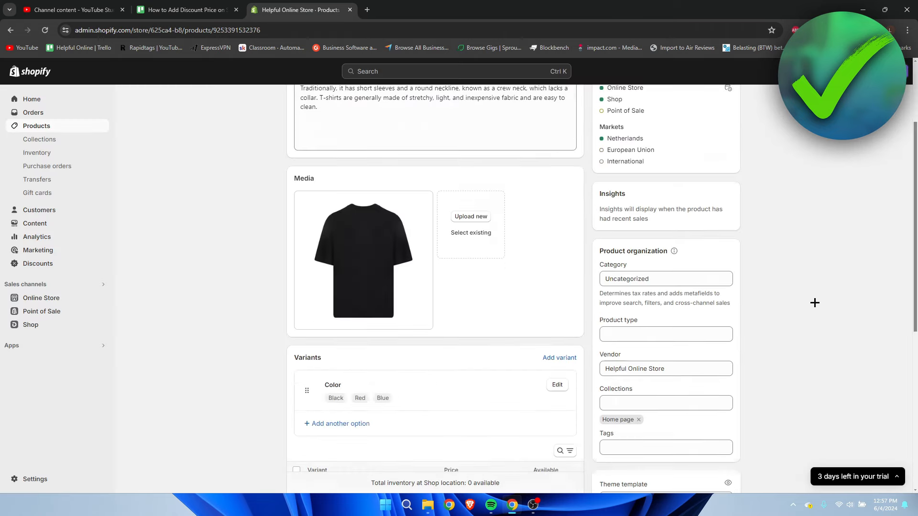
Select the Black, Red and Blue variants and open them in the bulk editor
scroll(down, 3)
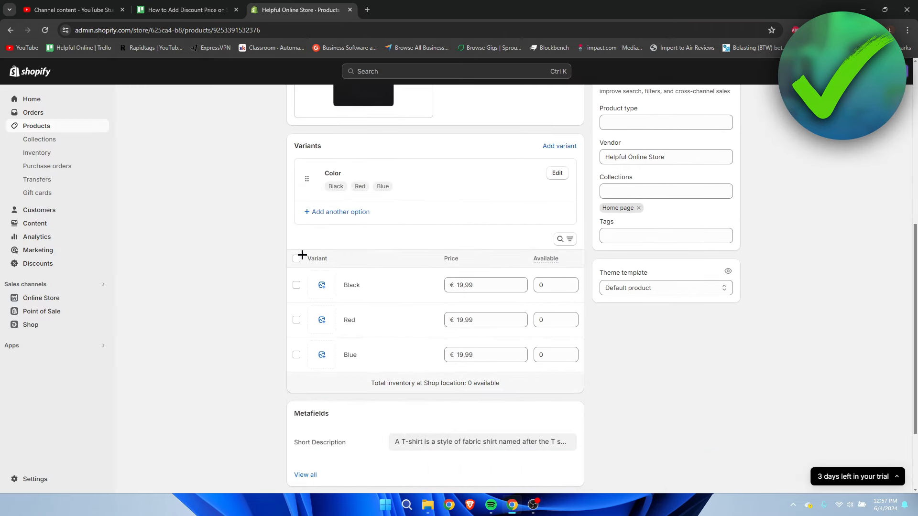
click(297, 258)
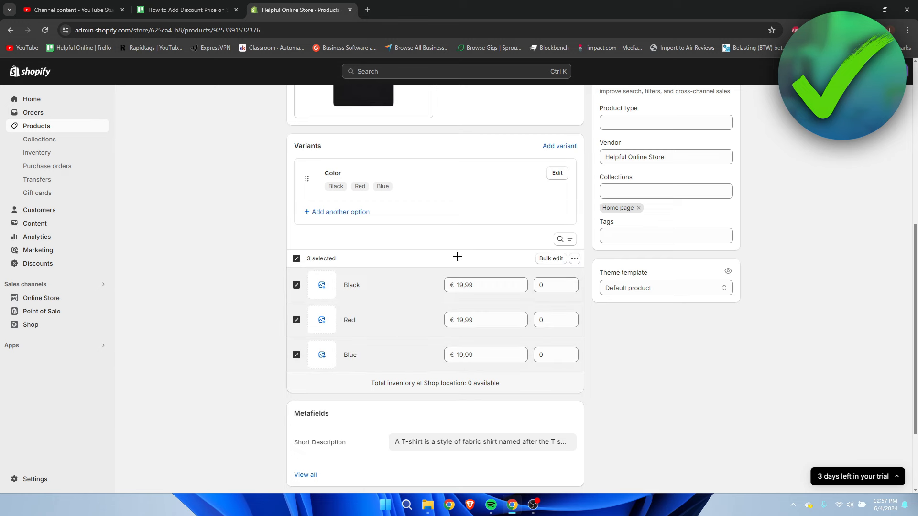
mouse_move(550, 259)
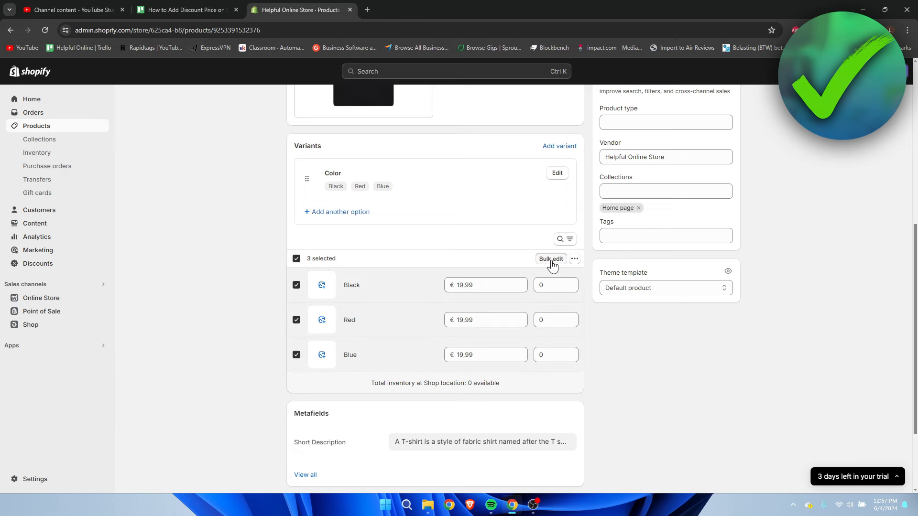
click(550, 258)
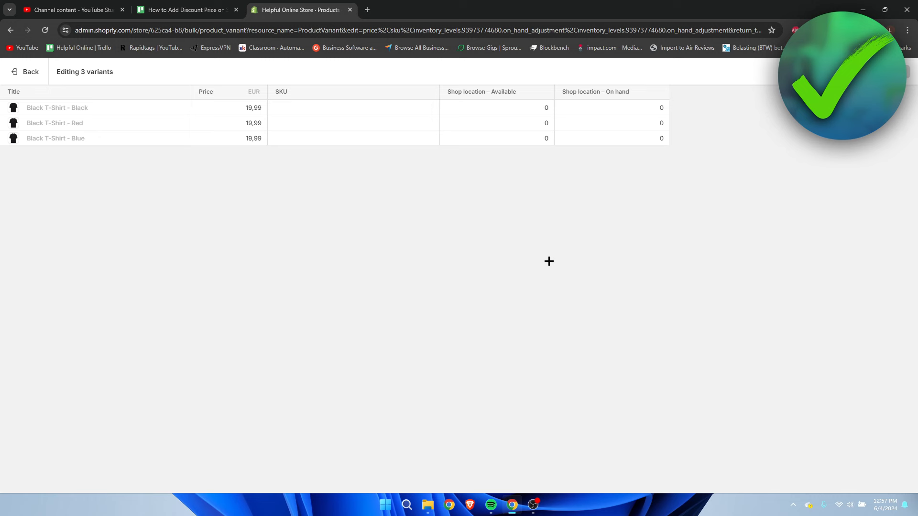
mouse_move(245, 118)
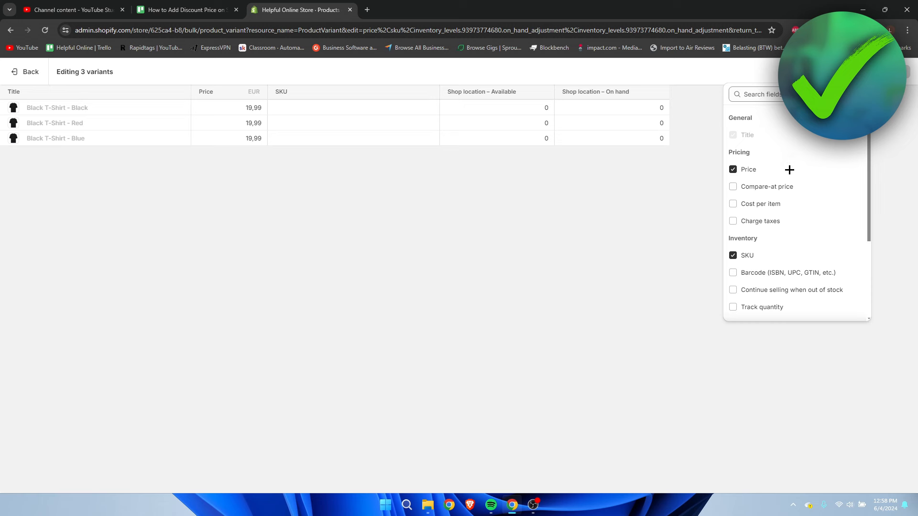
Add the Compare-at price column and enter 14,99 prices with 19,99 compare-at prices
click(733, 186)
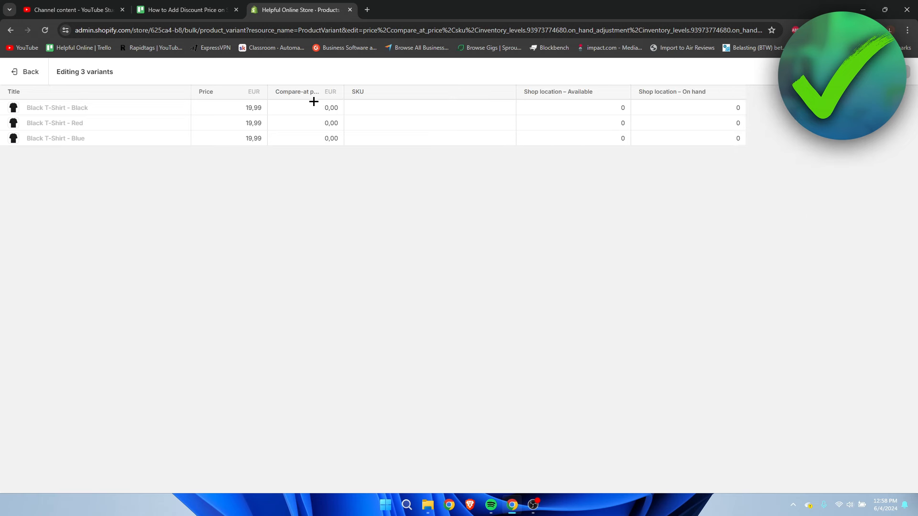
click(228, 107)
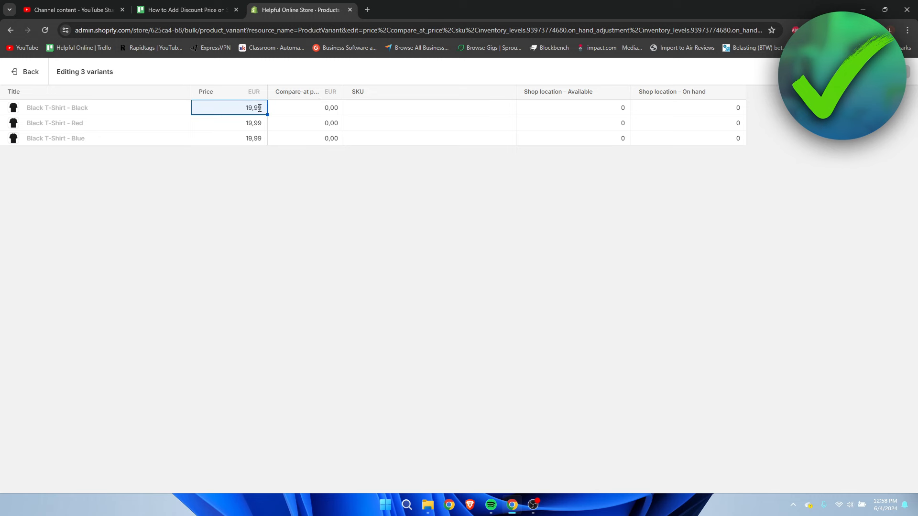
text(1)
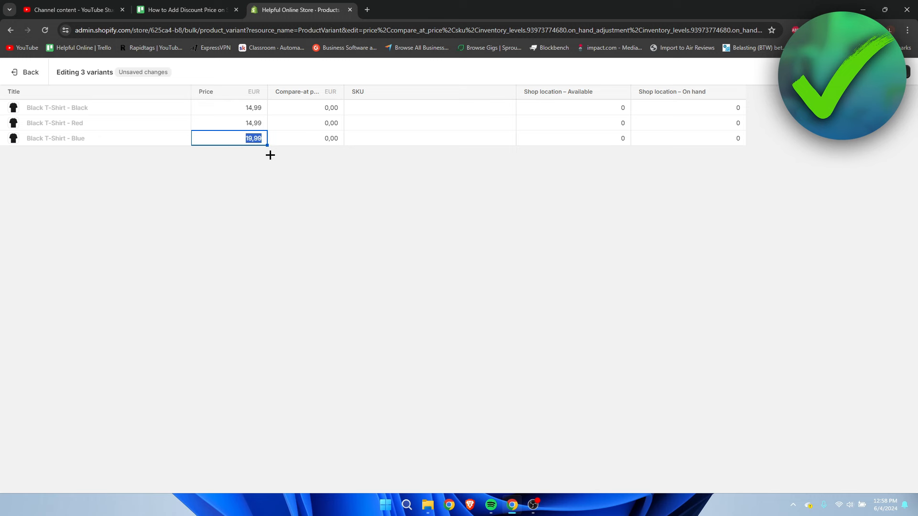
text(14,)
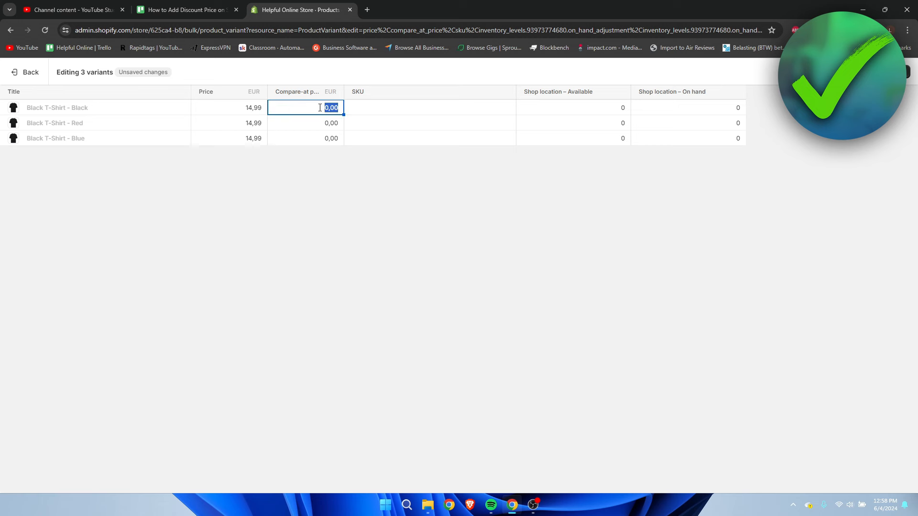
text(19,99)
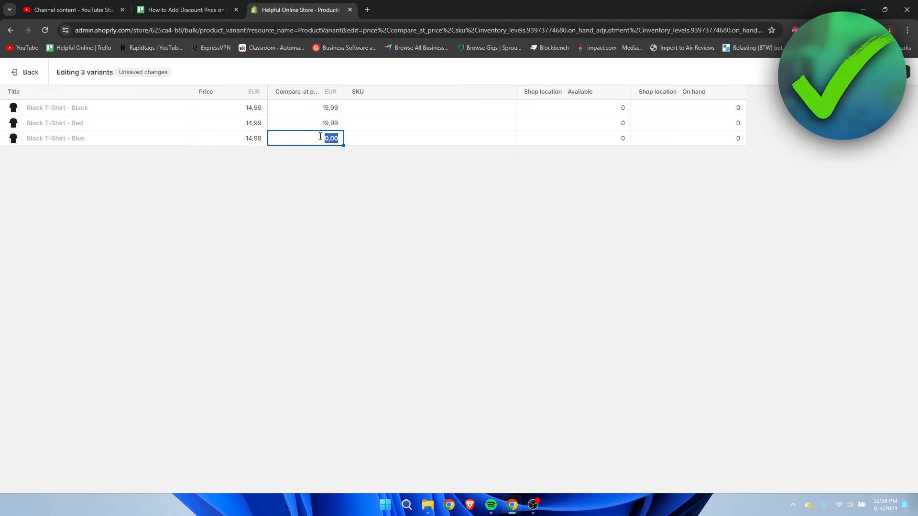
text(19,99)
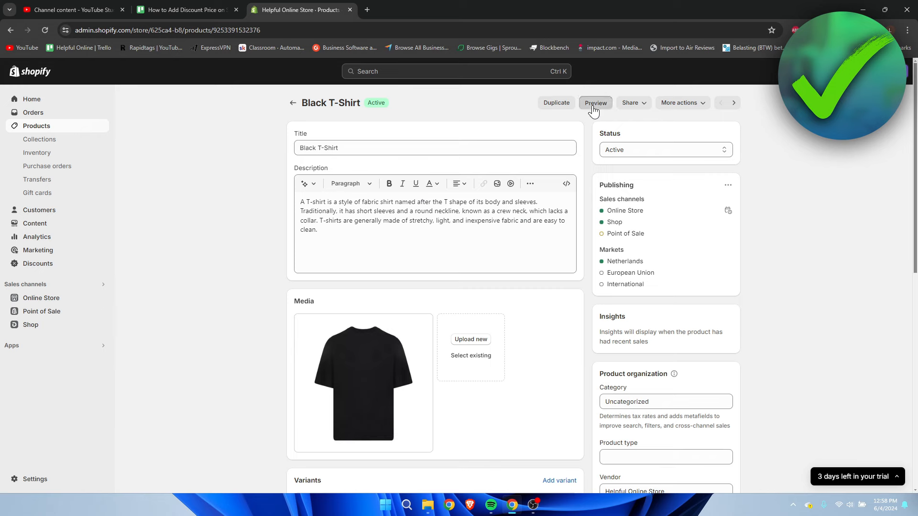
Preview the Black T-Shirt and check the Red and Blue variants show €14,99 over struck €19,99
click(595, 102)
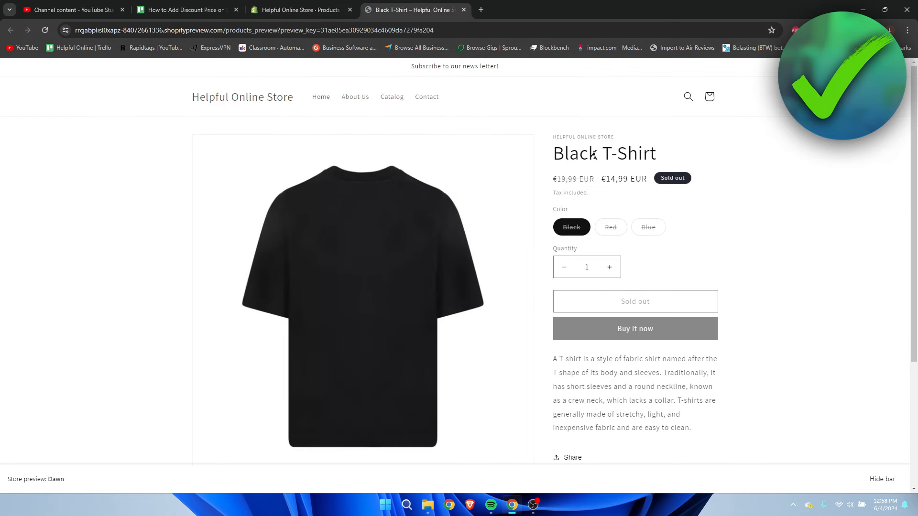
click(610, 227)
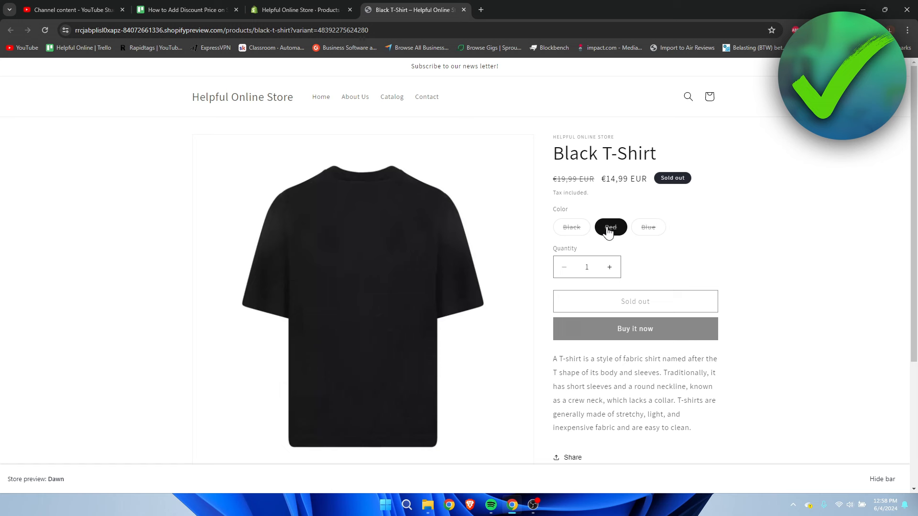
click(648, 228)
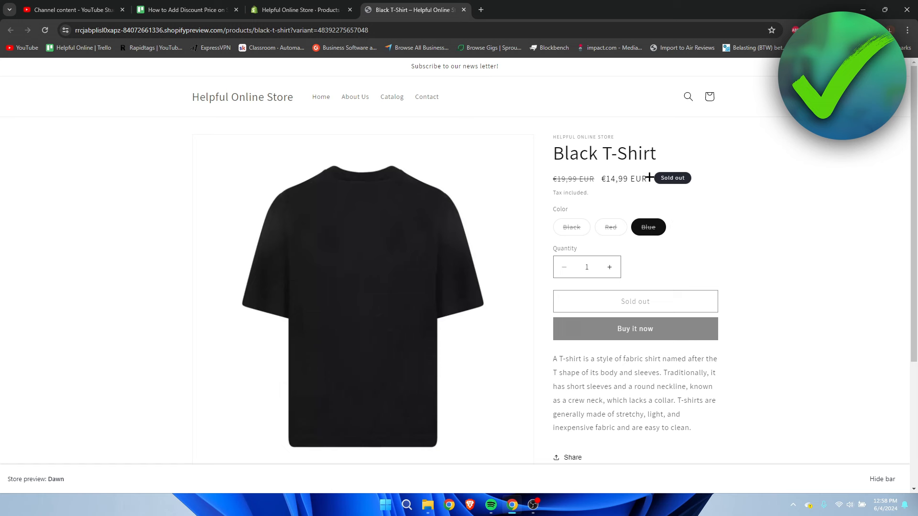
scroll(down, 3)
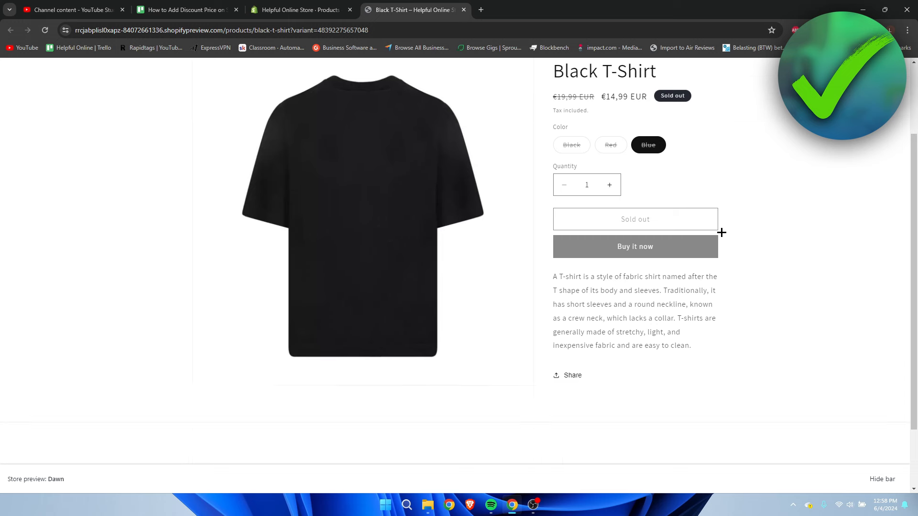